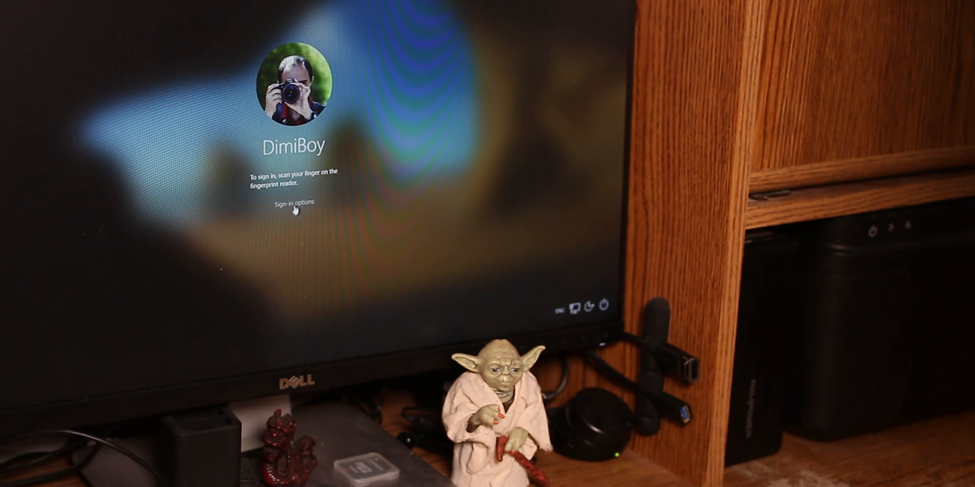
Expand Sign-in options so the password, PIN and fingerprint icons appear
{"action": "left_click", "coordinate": [296, 202]}
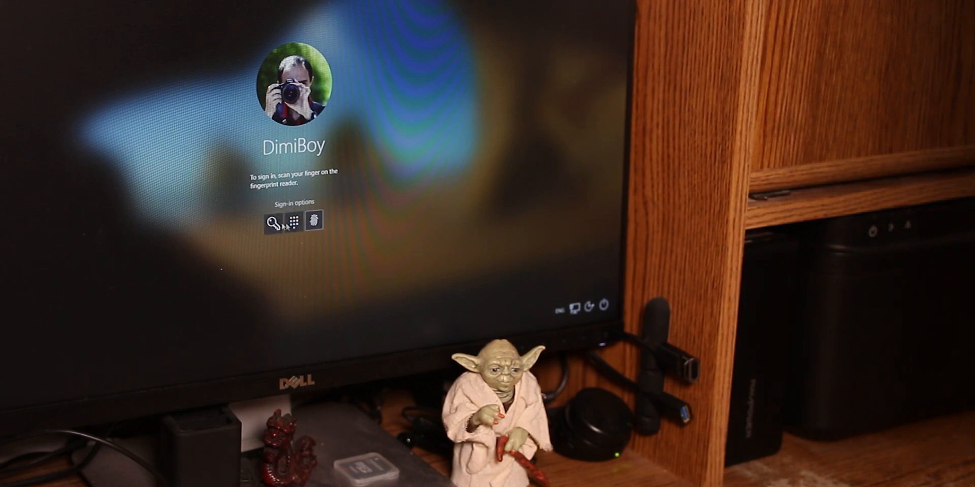